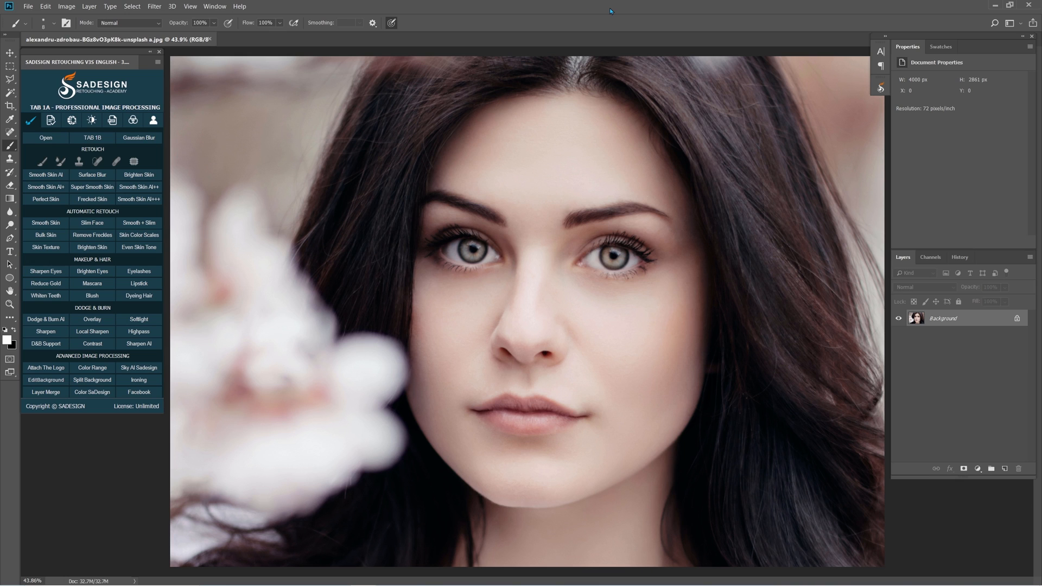
mouse_move(627, 33)
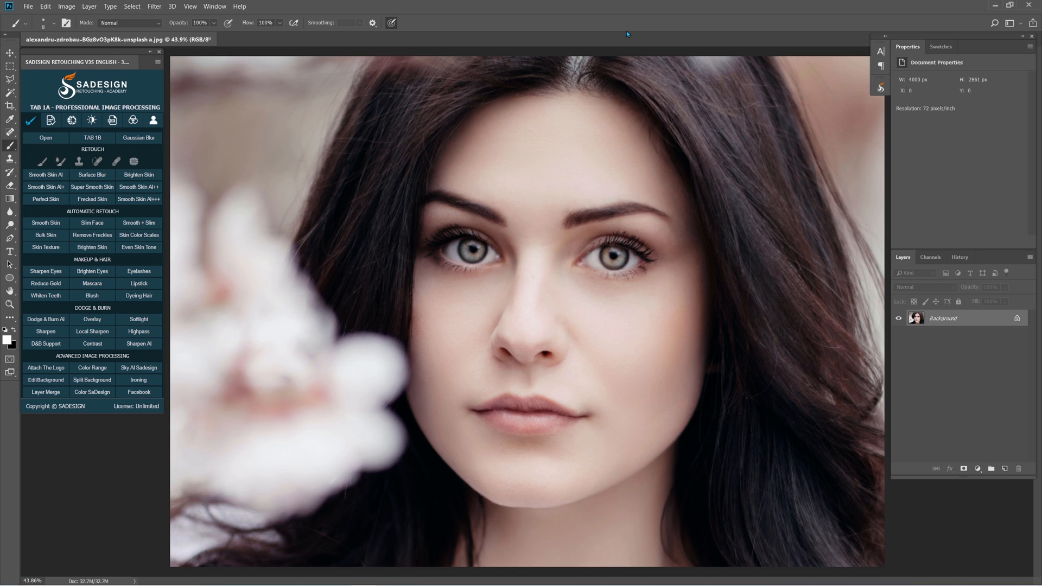
mouse_move(988, 458)
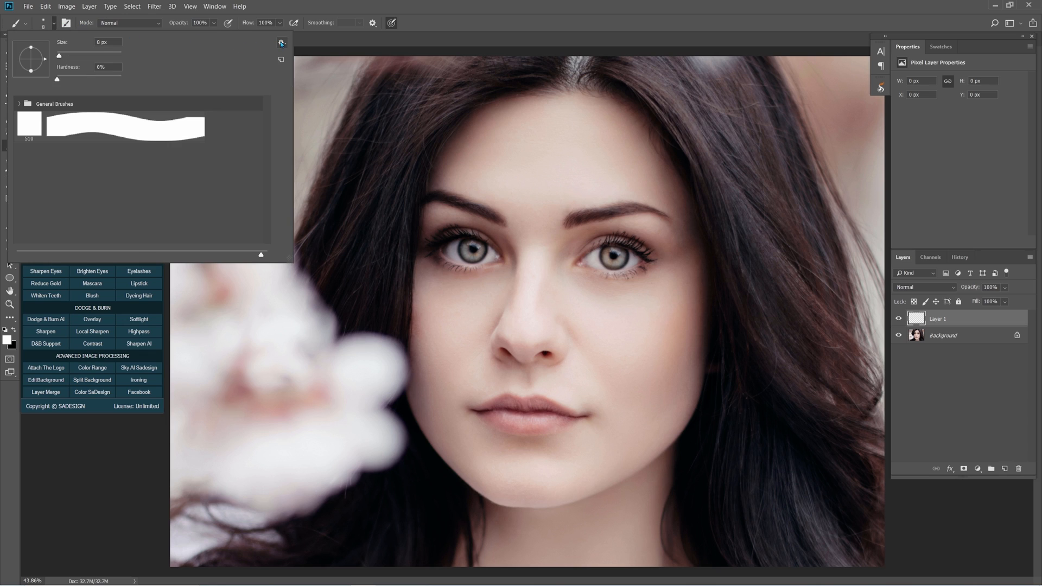
Import the broken_glass_brushes .abr set and pick one of its crack brushes
left_click(280, 43)
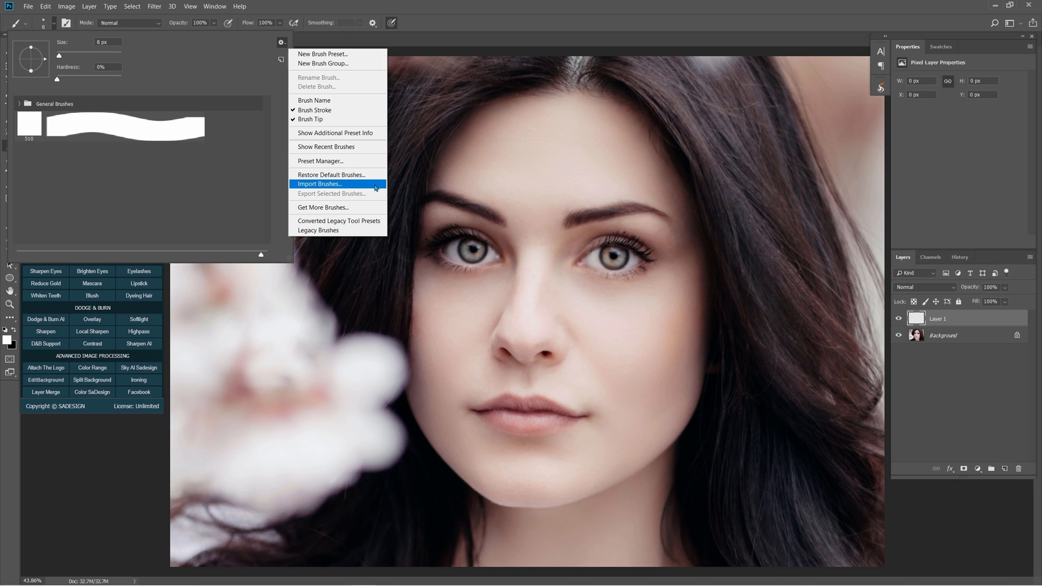
left_click(319, 185)
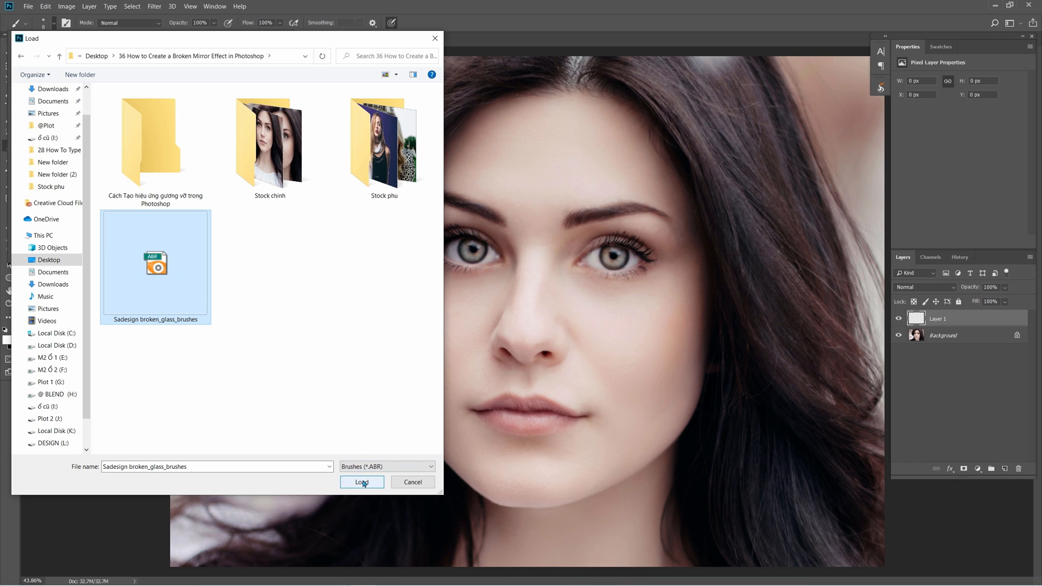
left_click(362, 482)
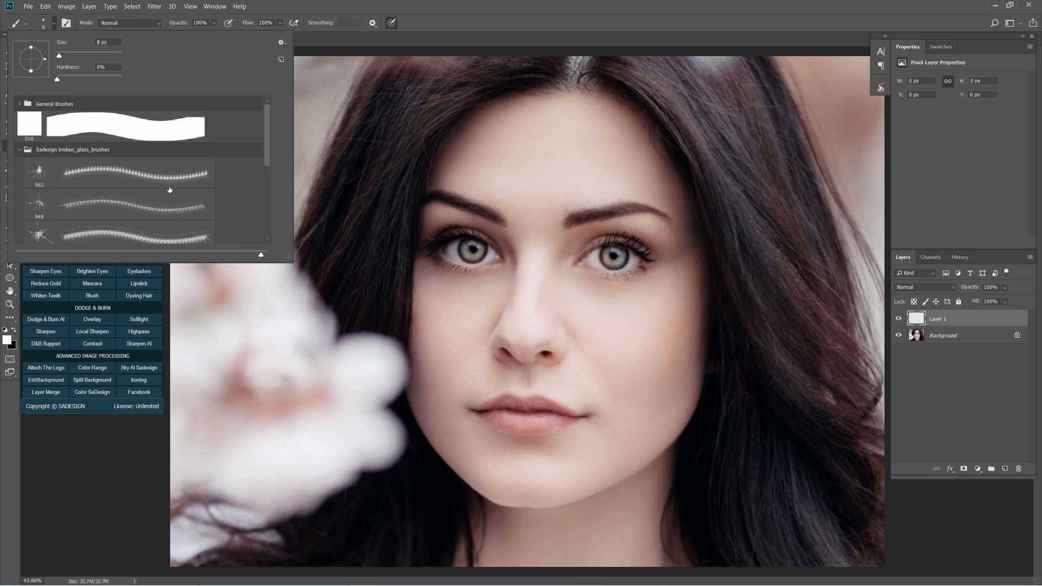
left_click(120, 204)
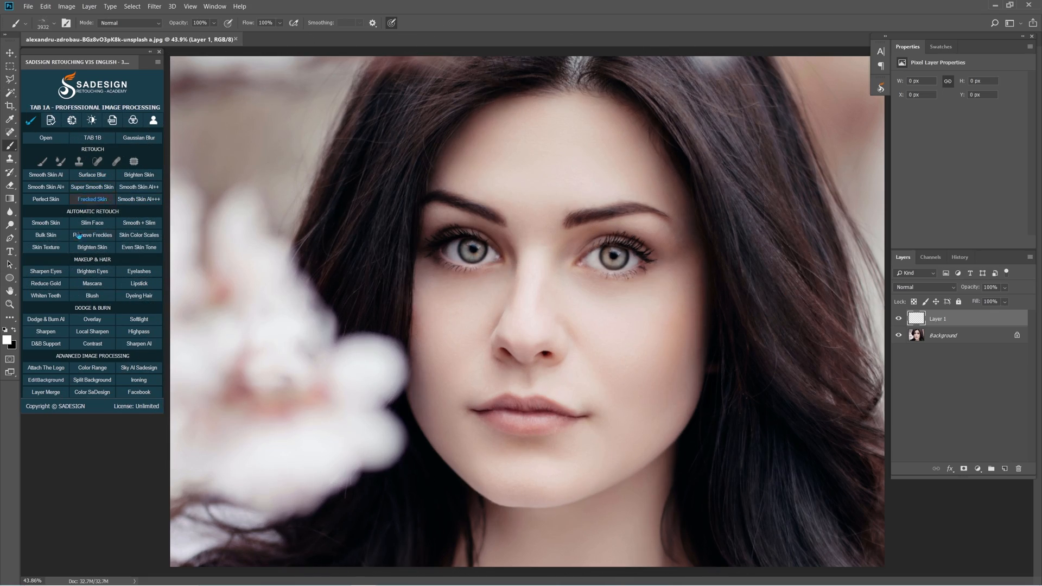
Set the paint colour to white and stamp a glass crack onto the face
left_click(10, 343)
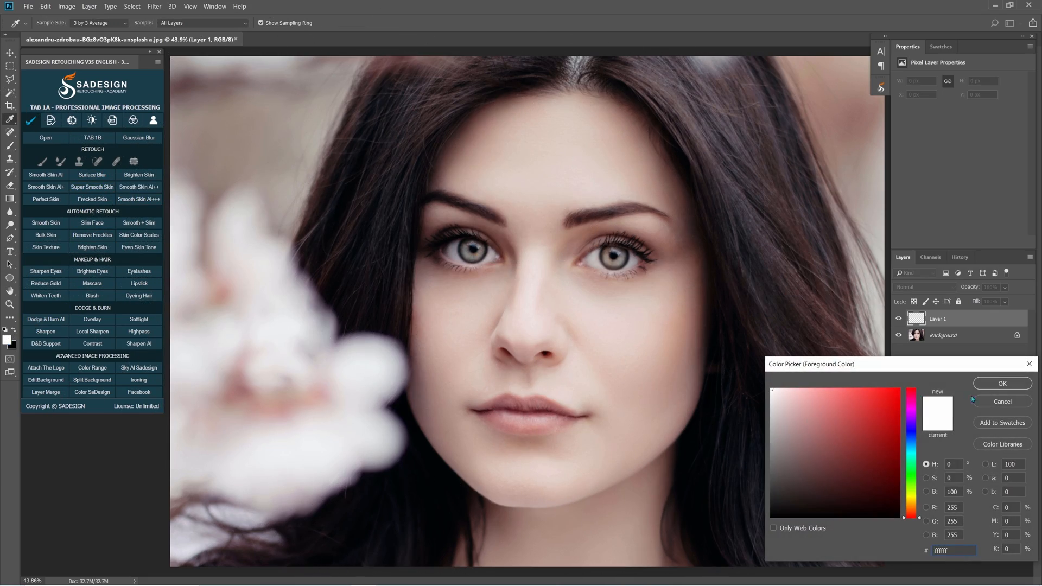
left_click(1002, 383)
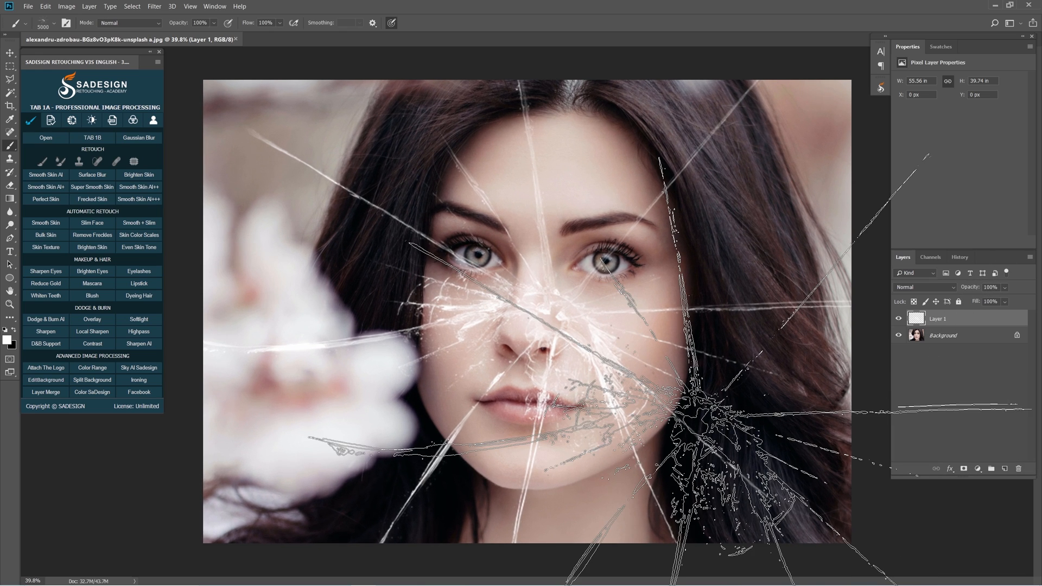
left_click(10, 174)
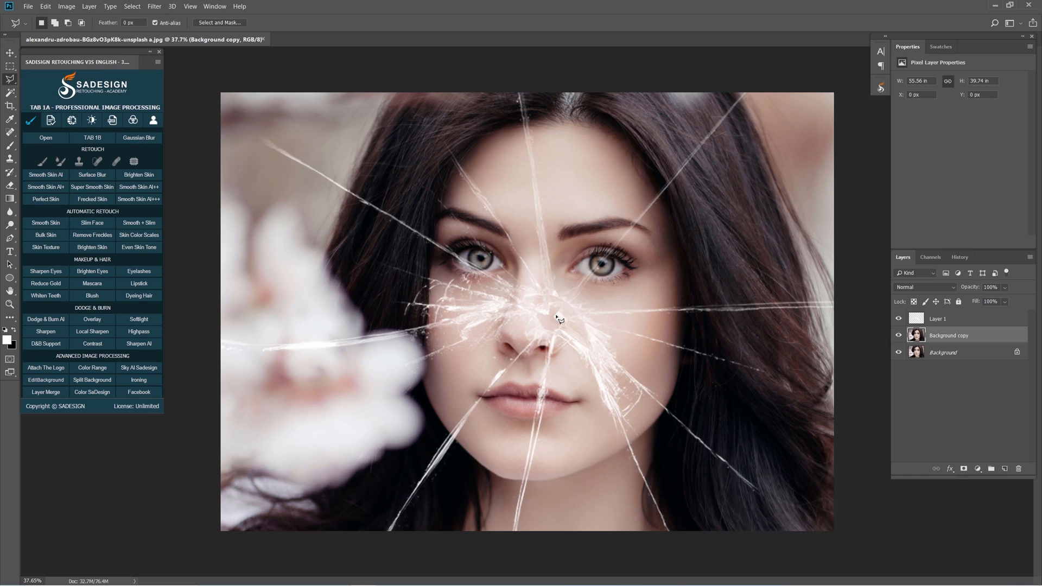
Lasso a shard above the nose on the duplicated portrait and mask it for shifting
left_click_drag(558, 317, 757, 88)
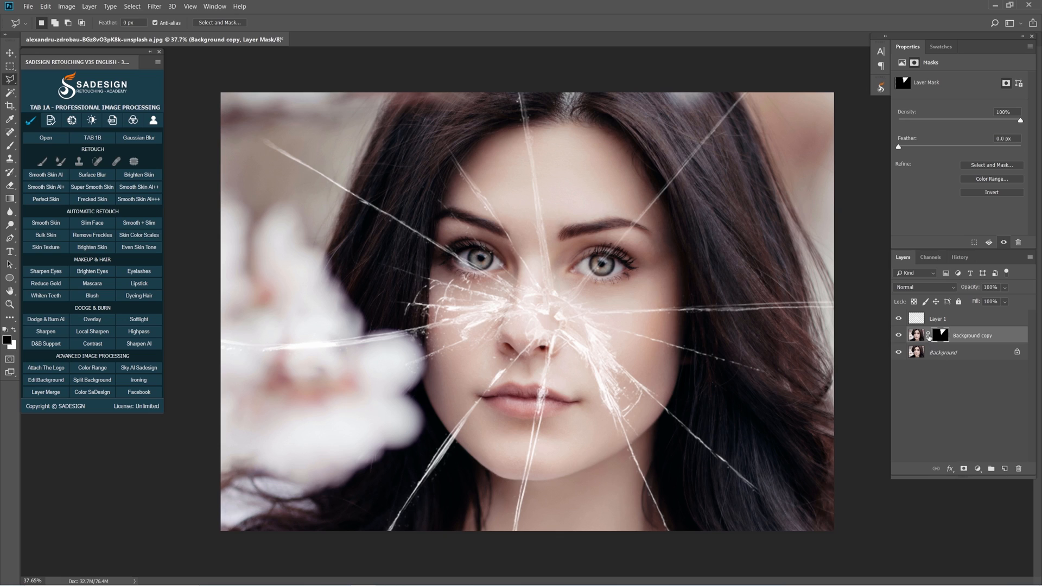
left_click(916, 336)
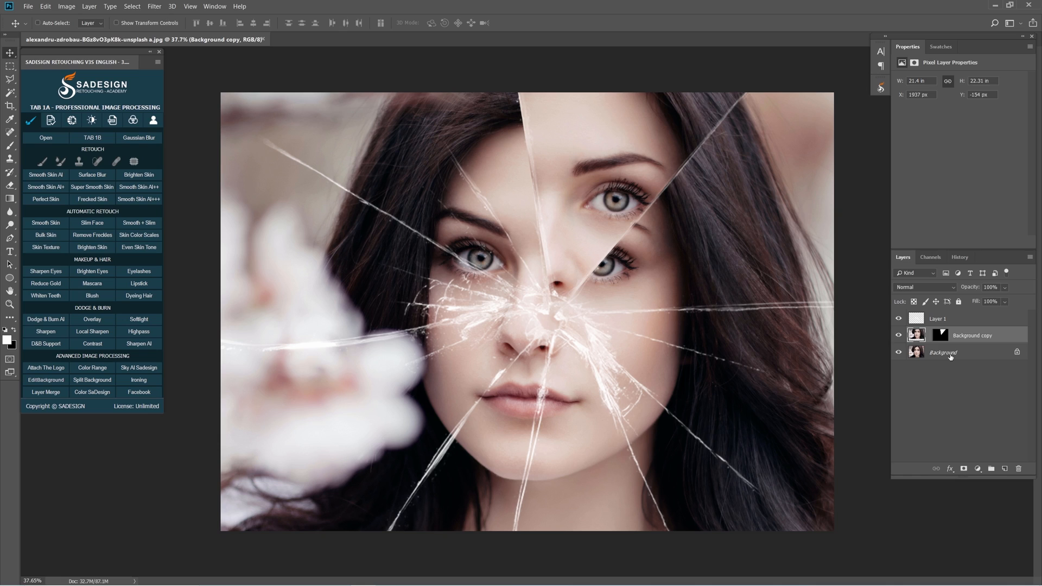
Copy the portrait again, outline more shards with the polygonal lasso and nudge them out of alignment
left_click(944, 352)
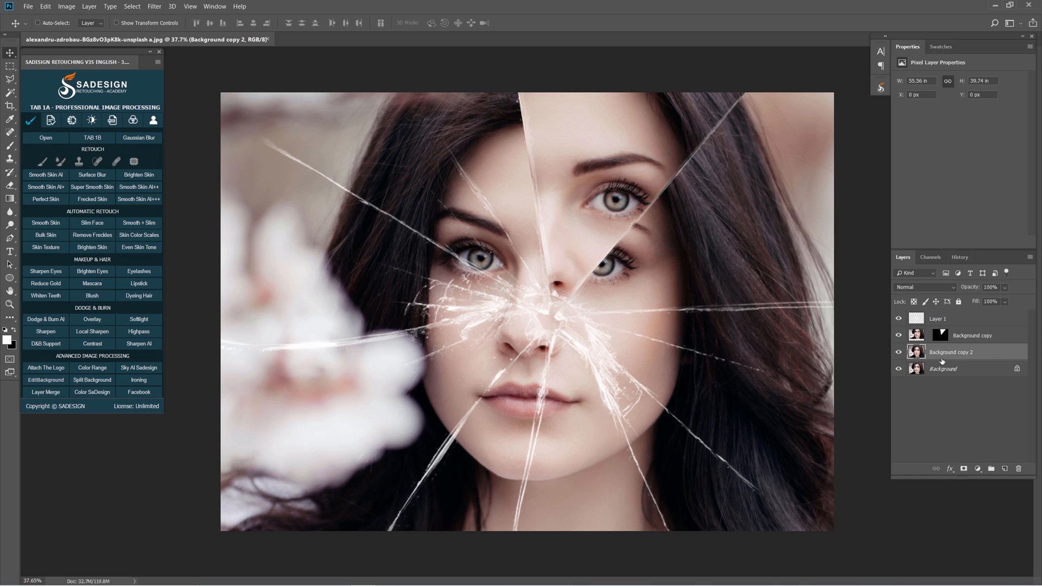
left_click(10, 78)
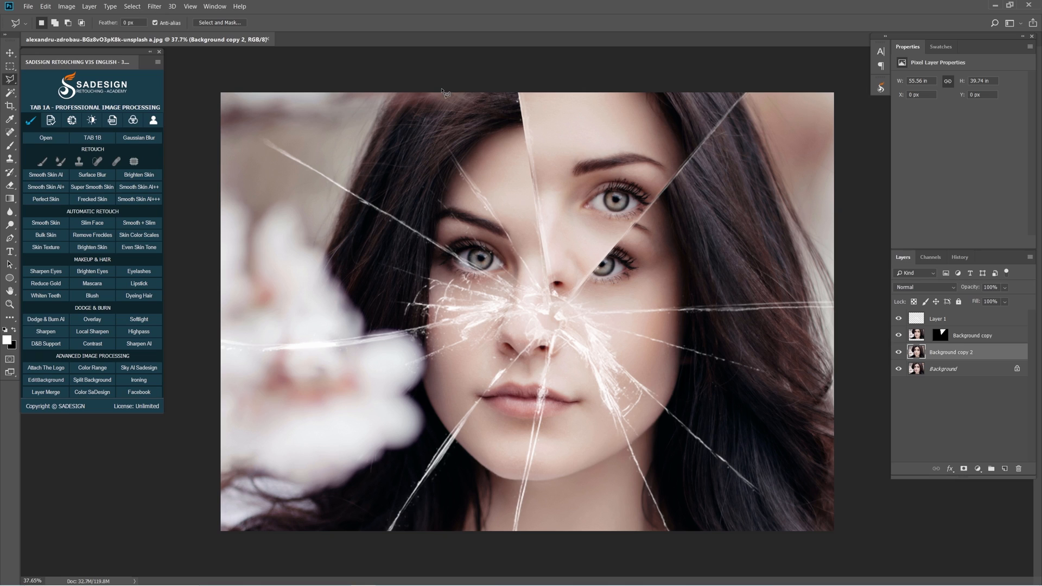
mouse_move(550, 306)
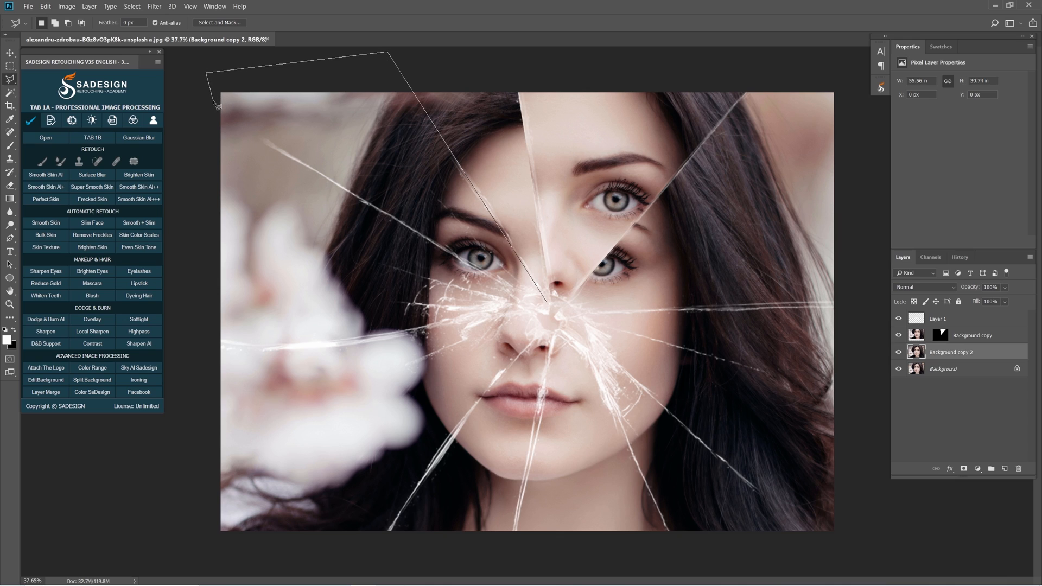
mouse_move(223, 124)
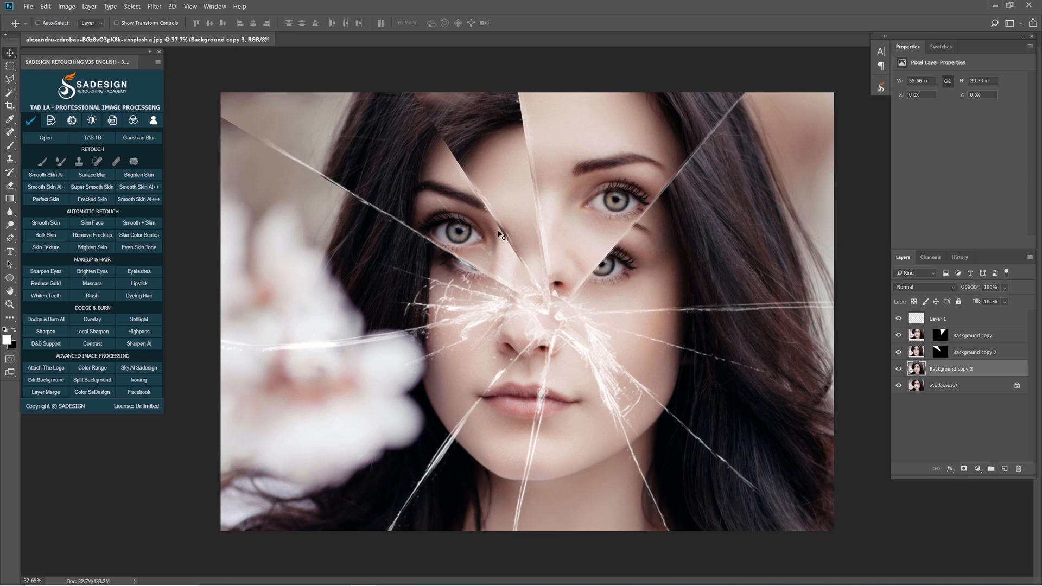
left_click_drag(499, 236, 550, 307)
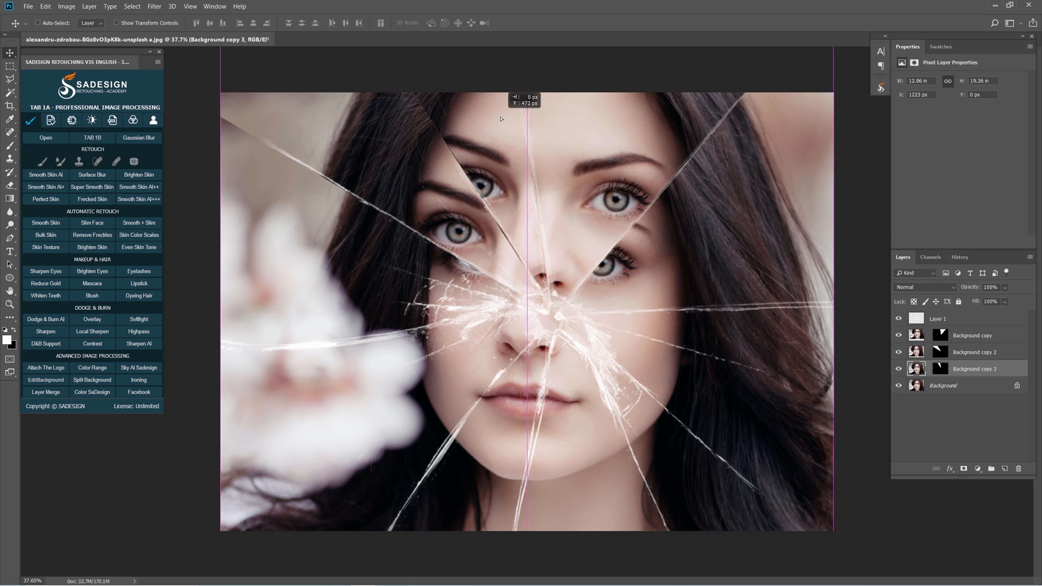
left_click(942, 385)
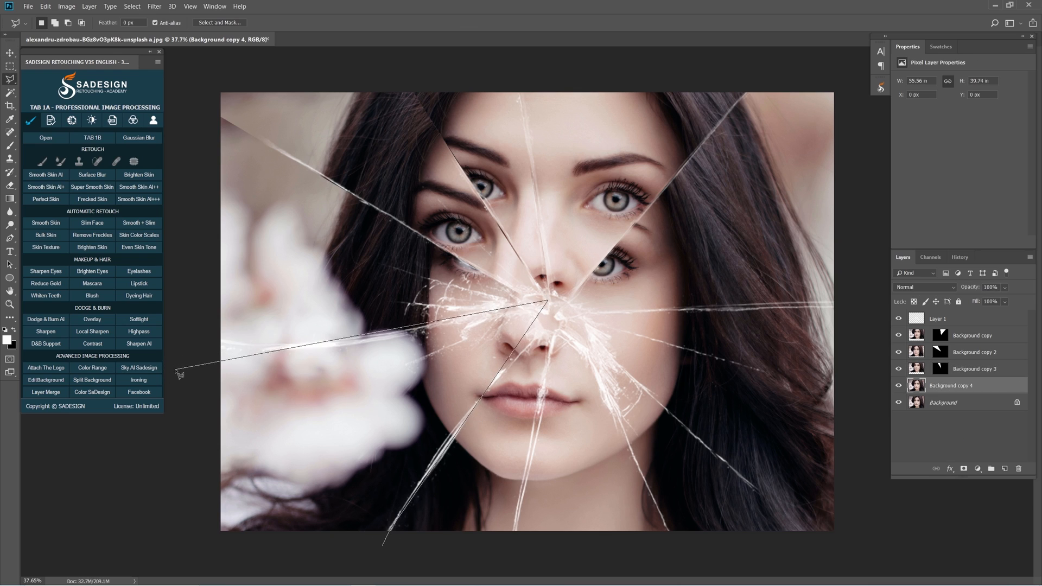
left_click(940, 384)
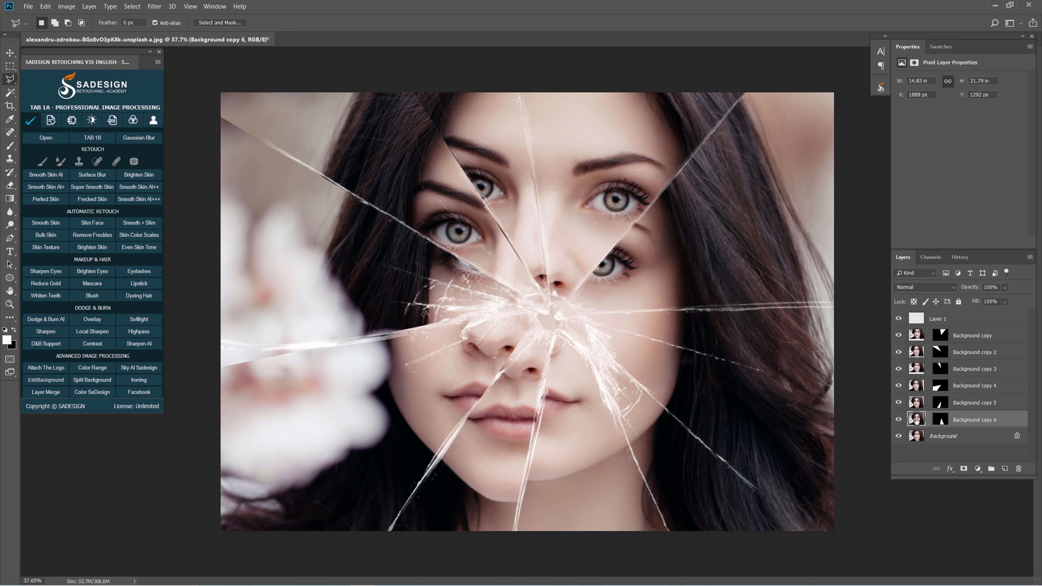
left_click(942, 435)
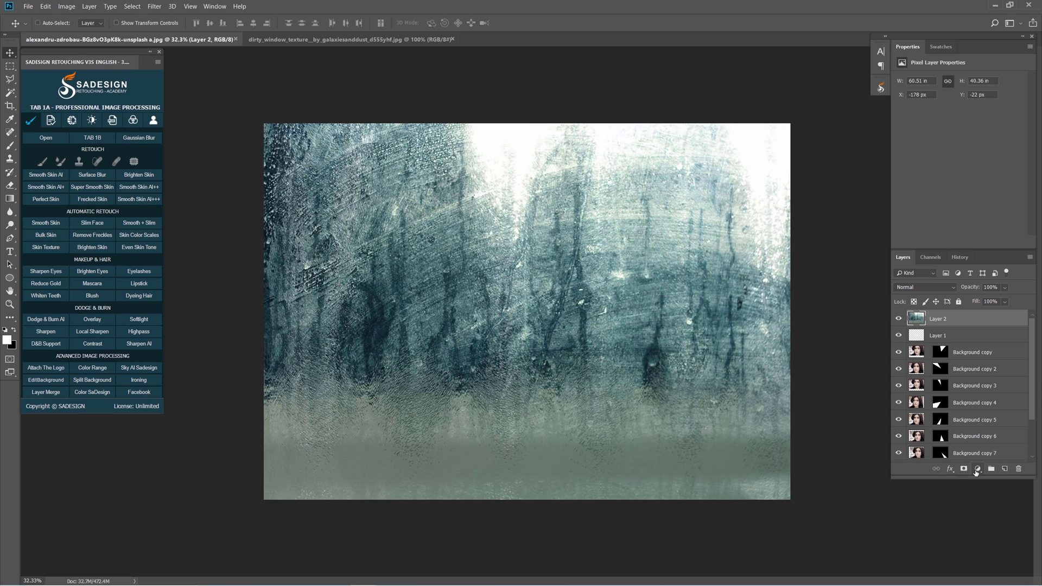
Set the texture layer to Screen blend at about 57% opacity and bring up its layer style
left_click(924, 287)
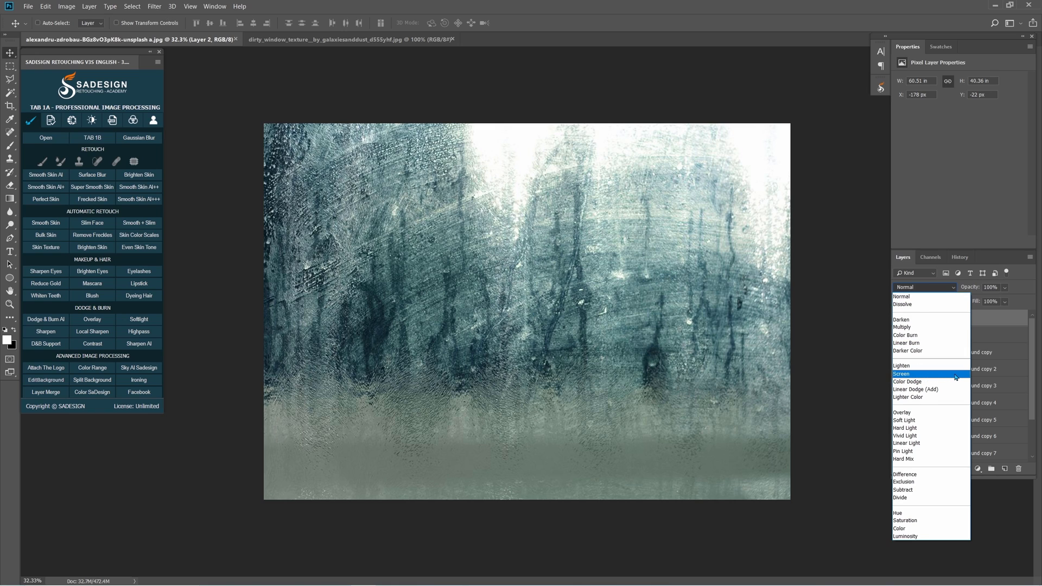
left_click(902, 374)
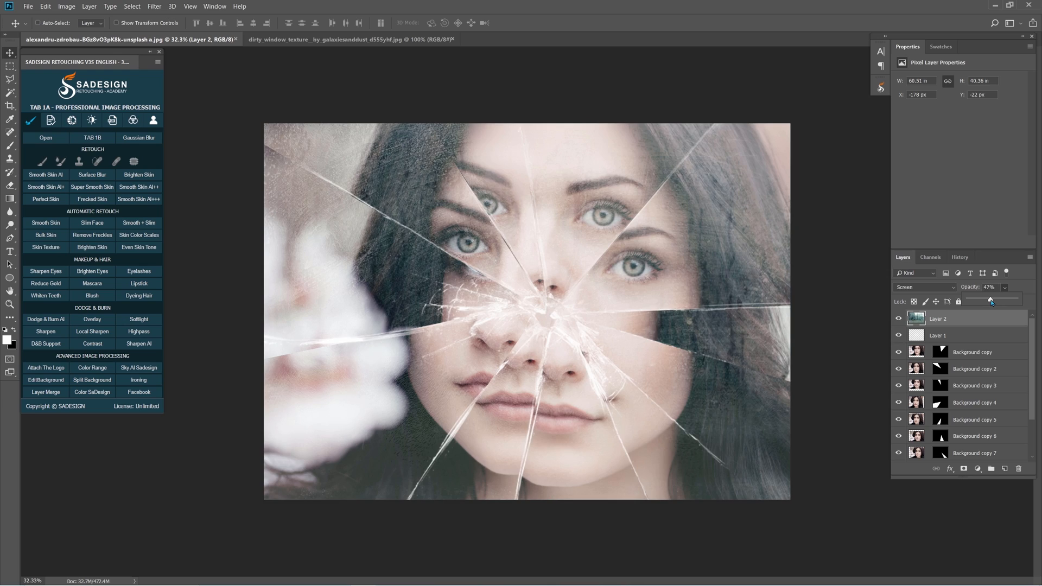
left_click_drag(990, 301, 996, 300)
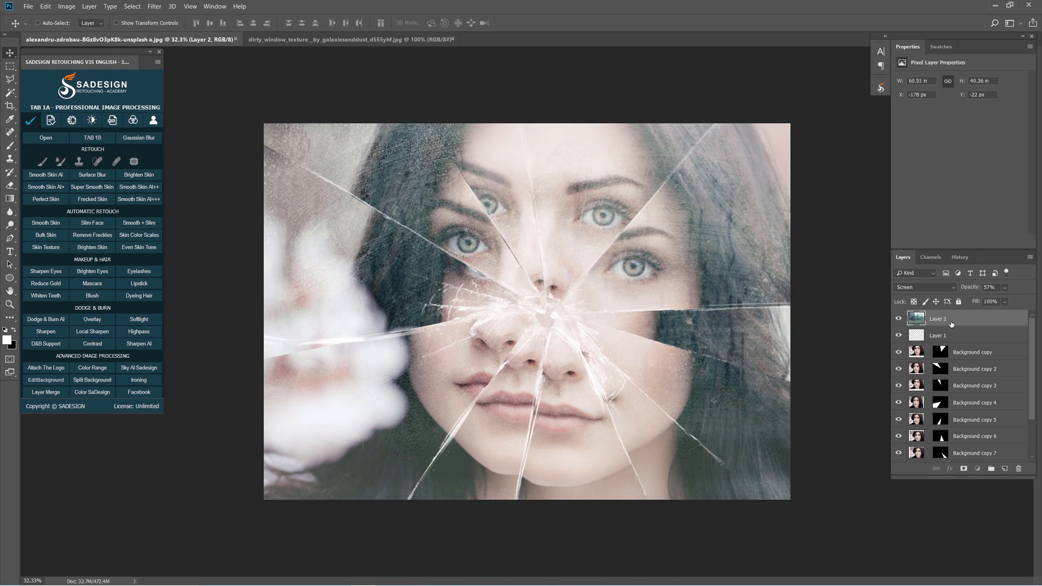
left_click(949, 469)
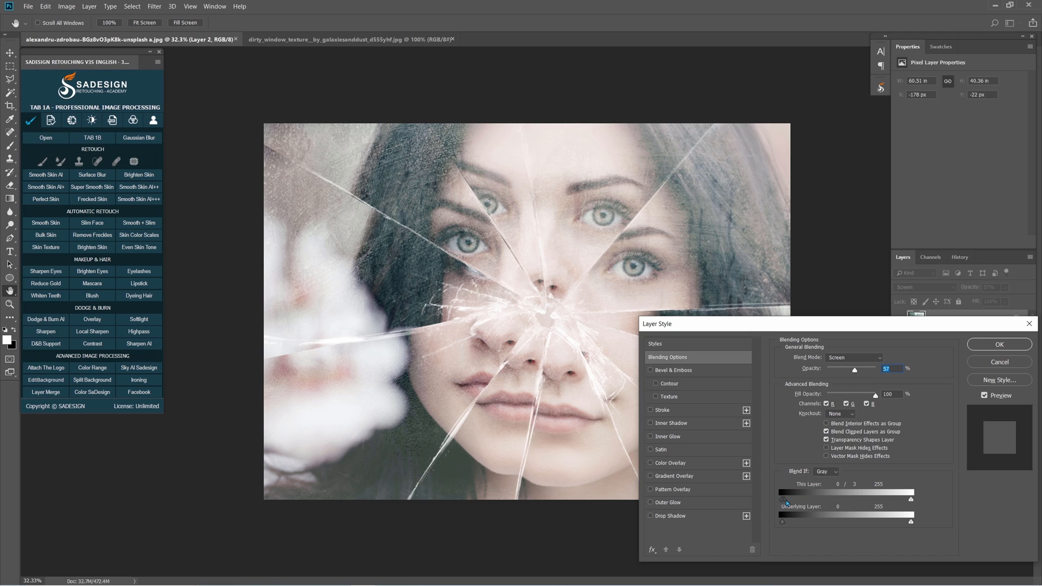
Fade out the texture's dark tones with the Blend If black slider near 148, then drop opacity to 38%
left_click_drag(782, 501, 795, 502)
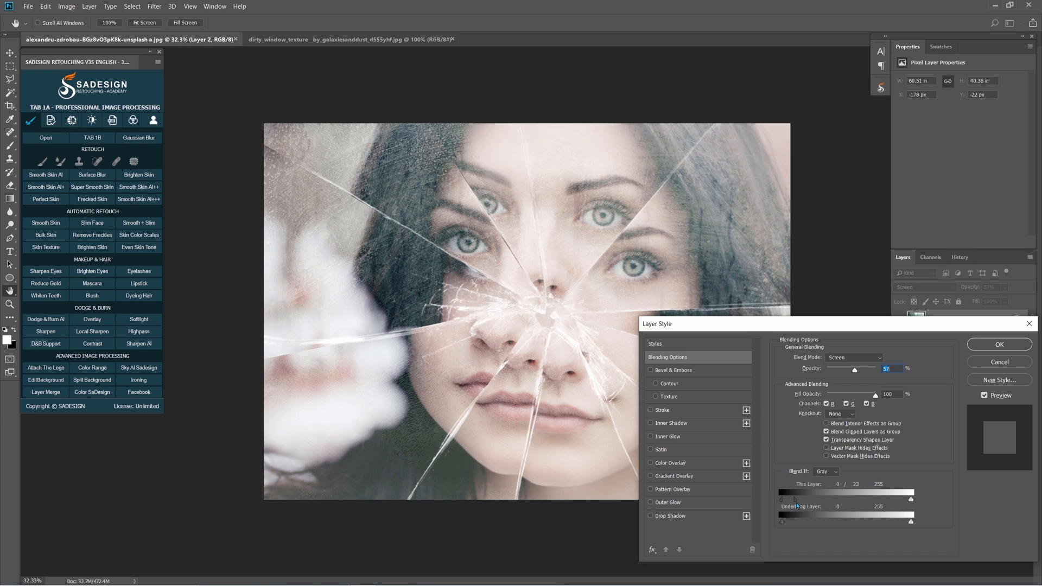
left_click_drag(793, 498, 859, 498)
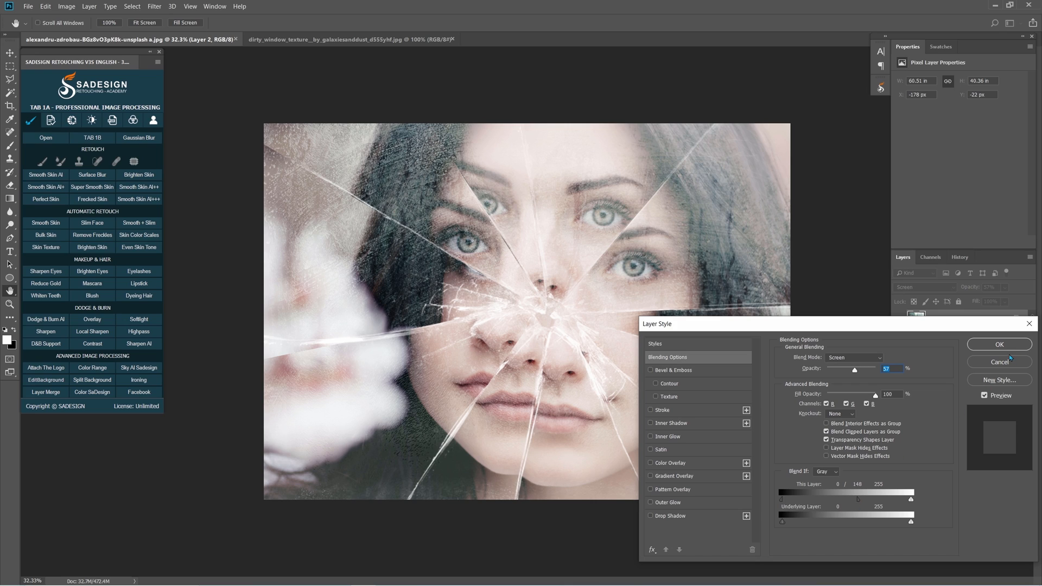
left_click(999, 344)
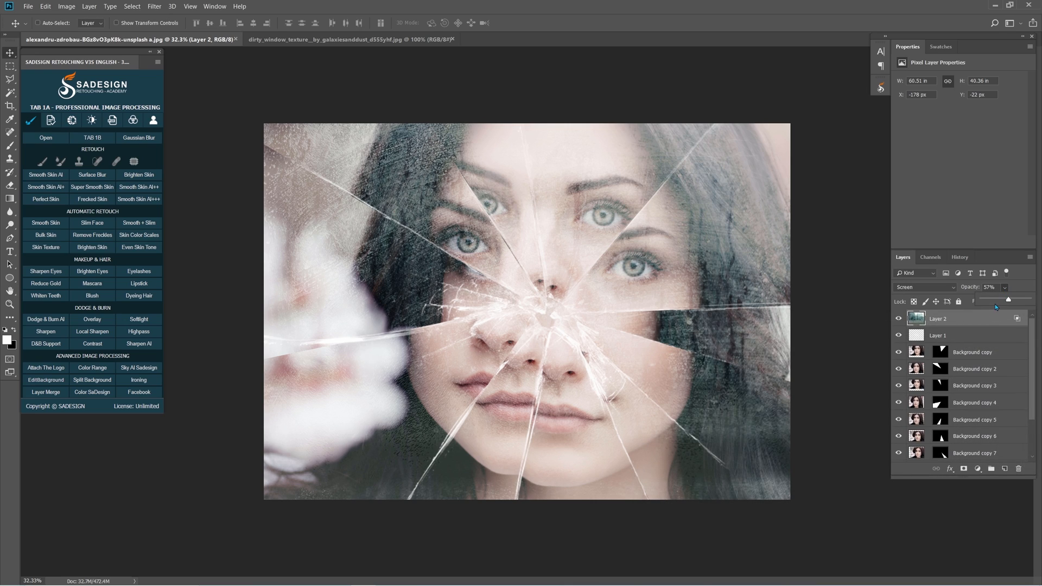
left_click_drag(1010, 307, 1000, 301)
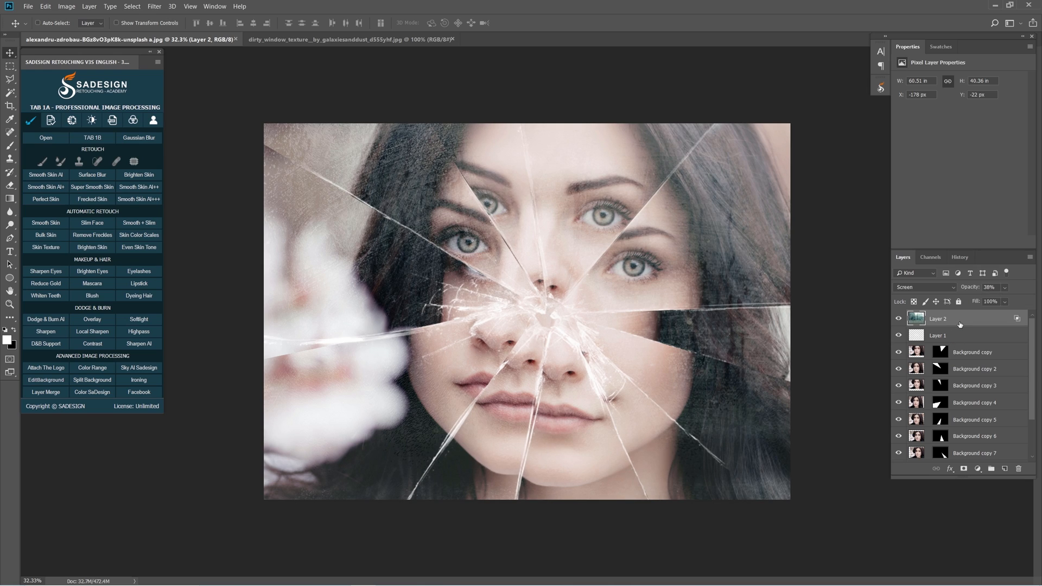
Add a Gradient fill layer and edit its starting colour stop to black
left_click(978, 469)
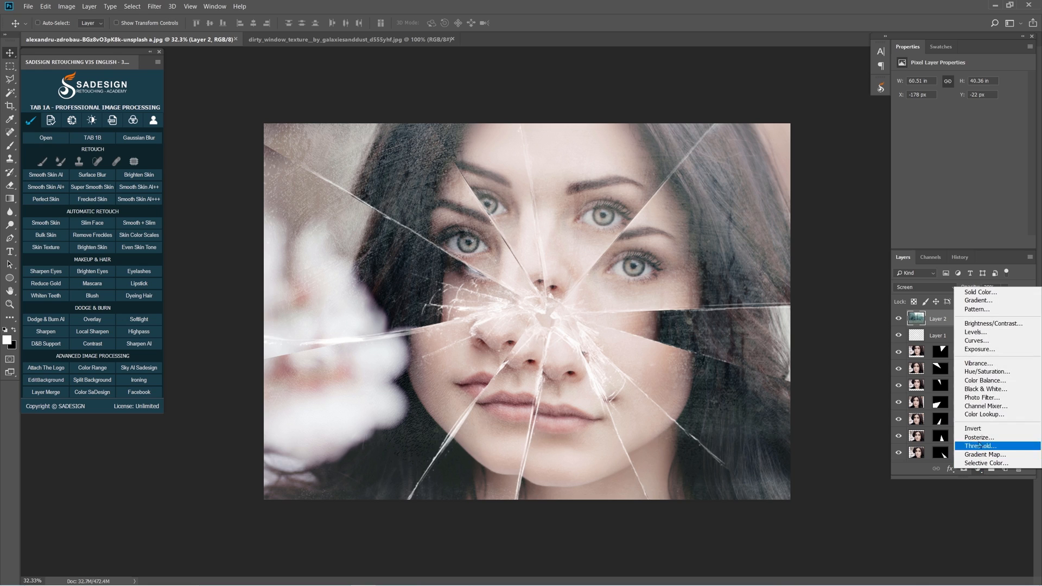
left_click(978, 300)
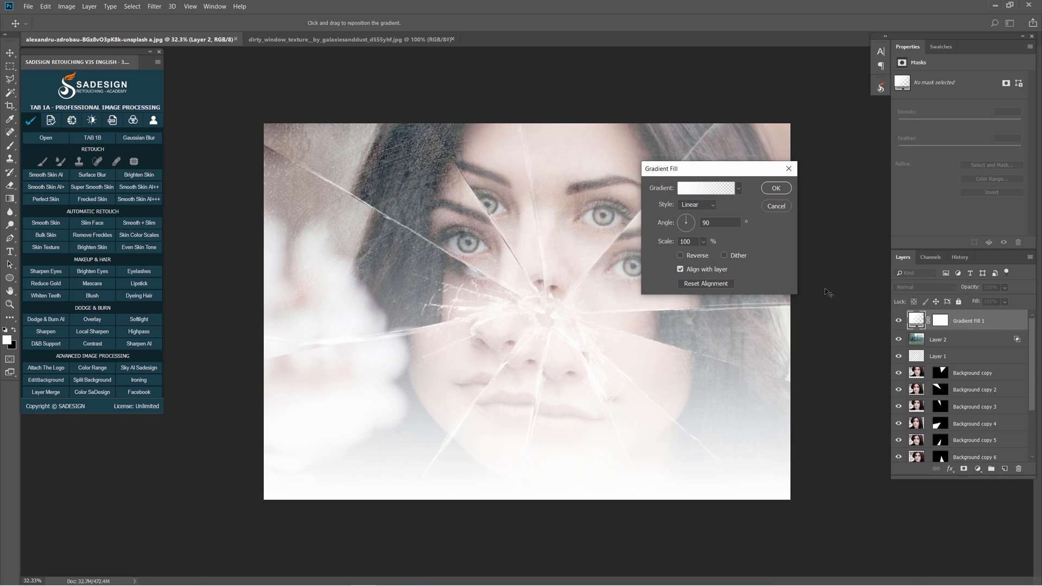
left_click(706, 187)
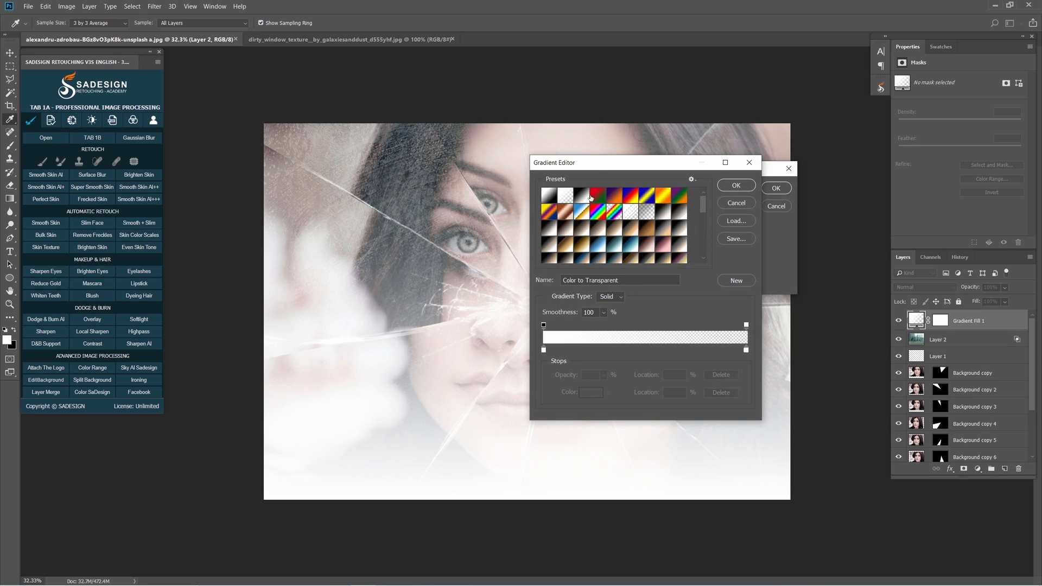
mouse_move(568, 200)
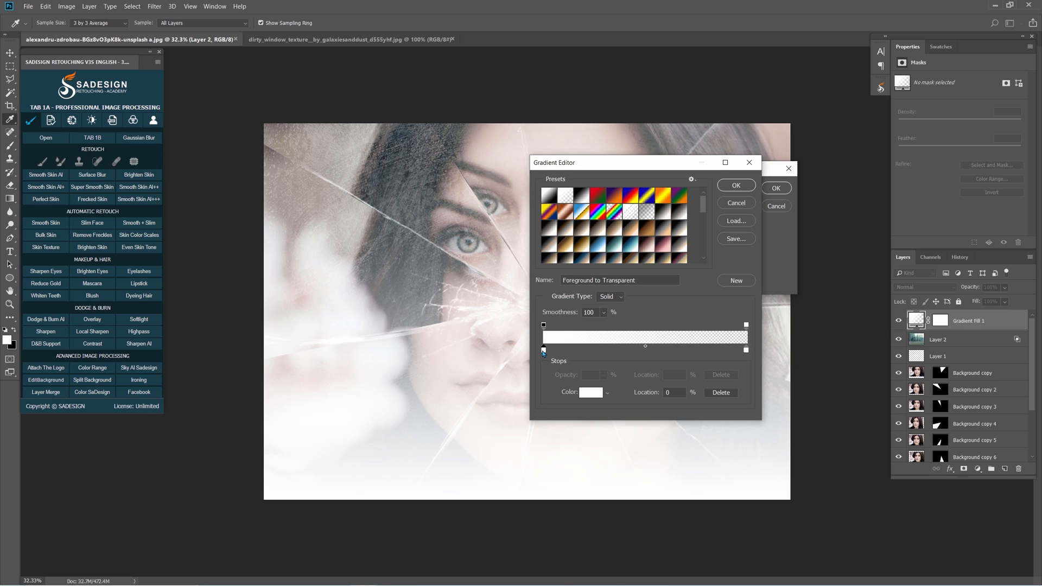
left_click(591, 392)
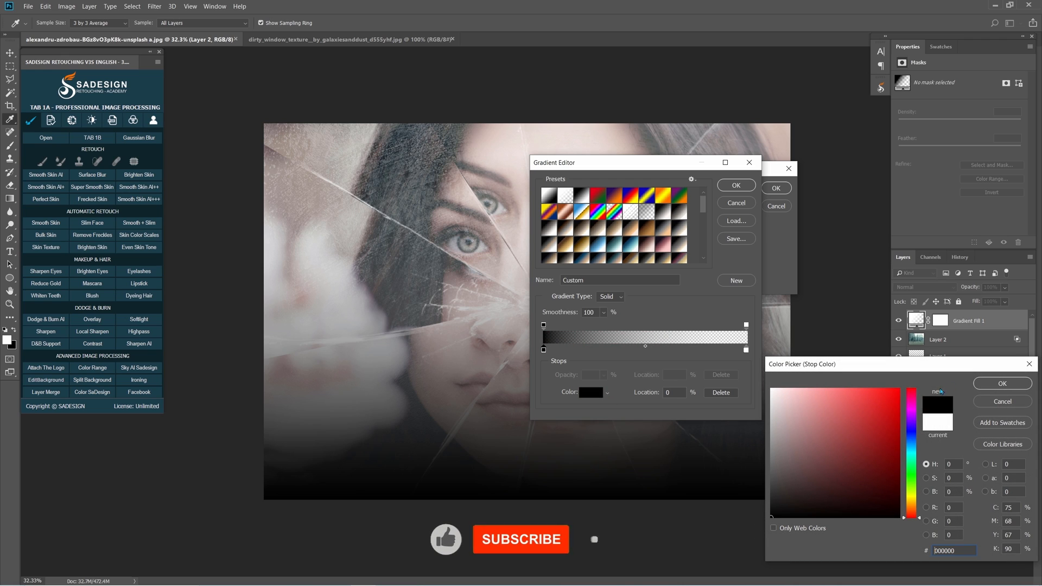
left_click(1002, 383)
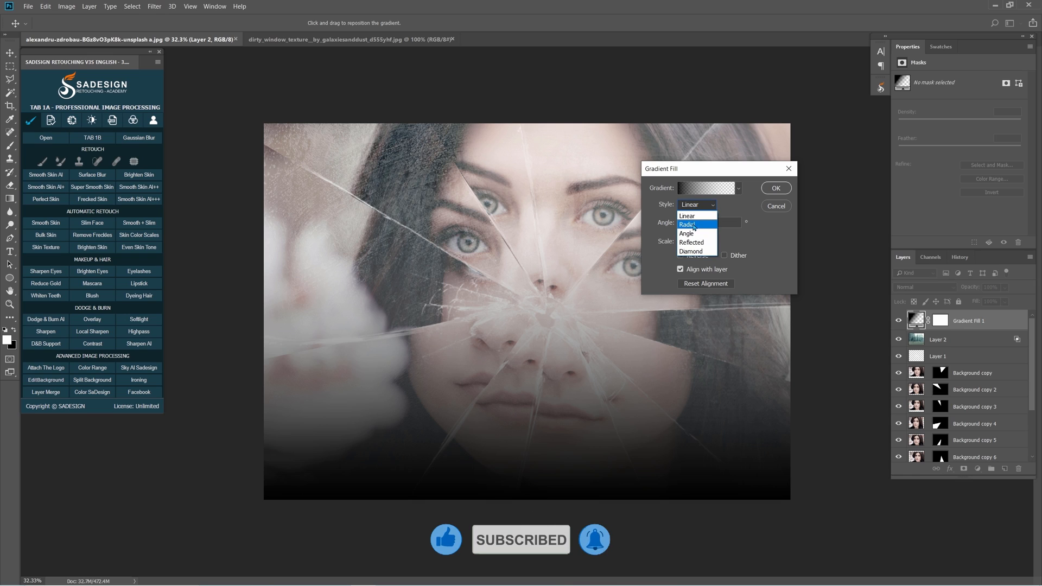
Make the gradient radial, reversed, scaled to about 166 so the face stays clear, and confirm
left_click(686, 224)
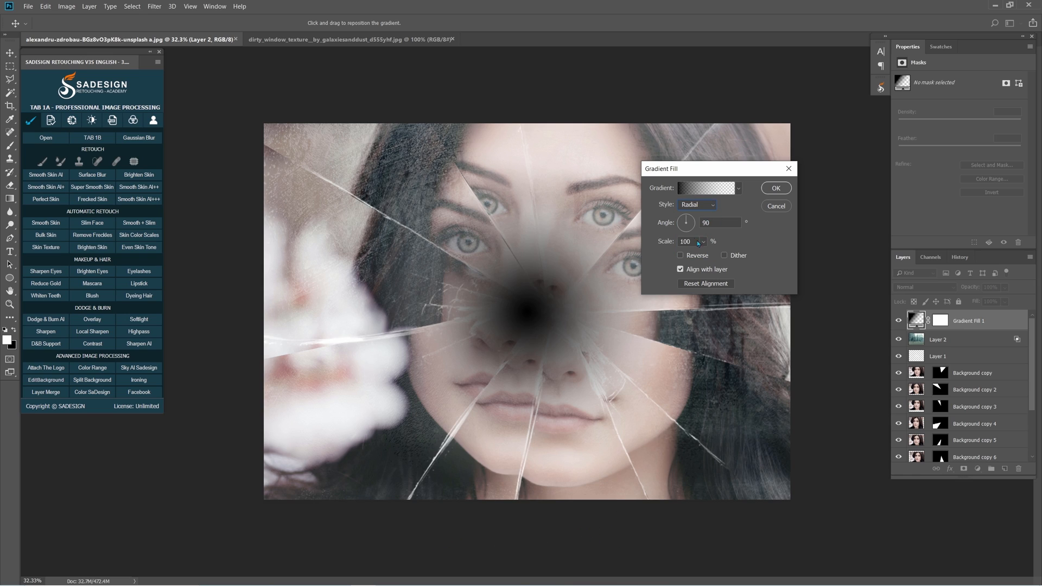
left_click(681, 255)
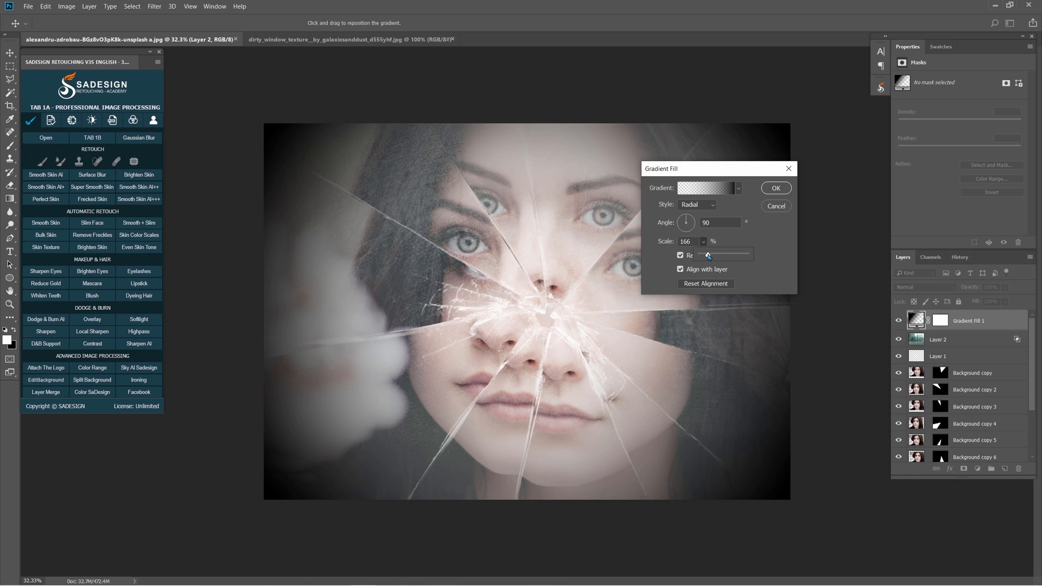
left_click_drag(711, 254, 705, 254)
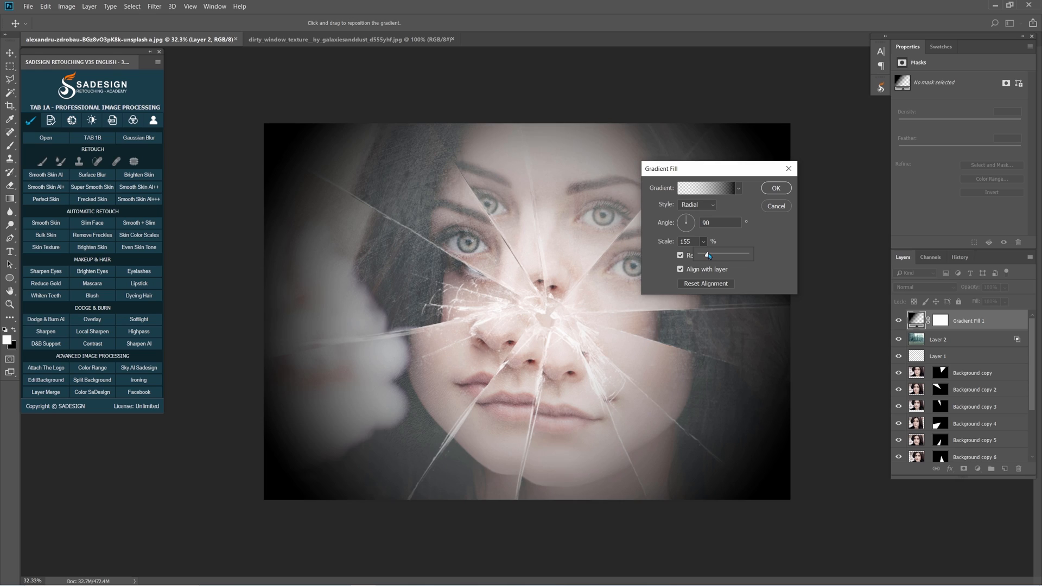
left_click_drag(707, 254, 709, 255)
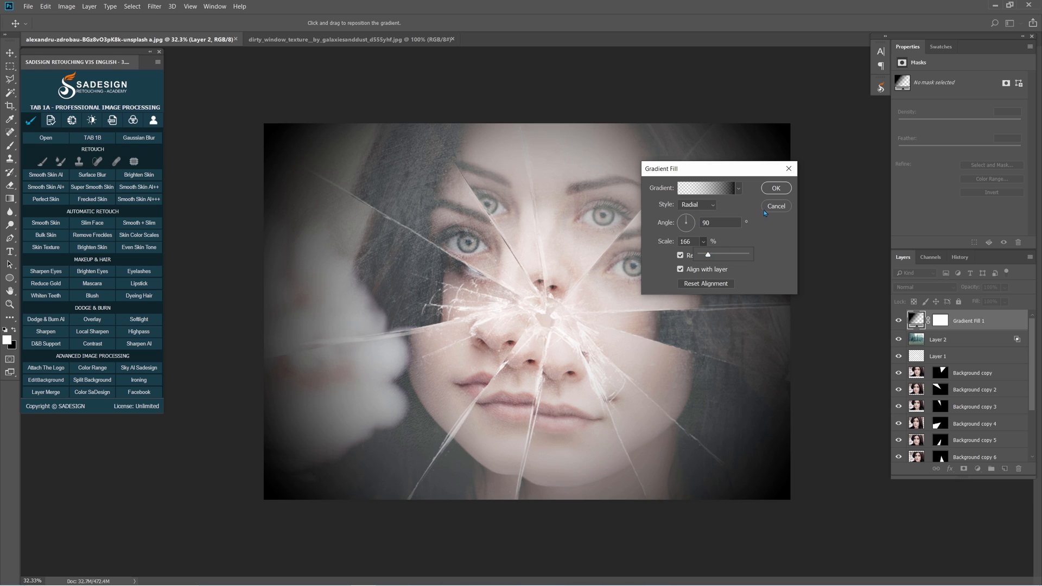
left_click(775, 188)
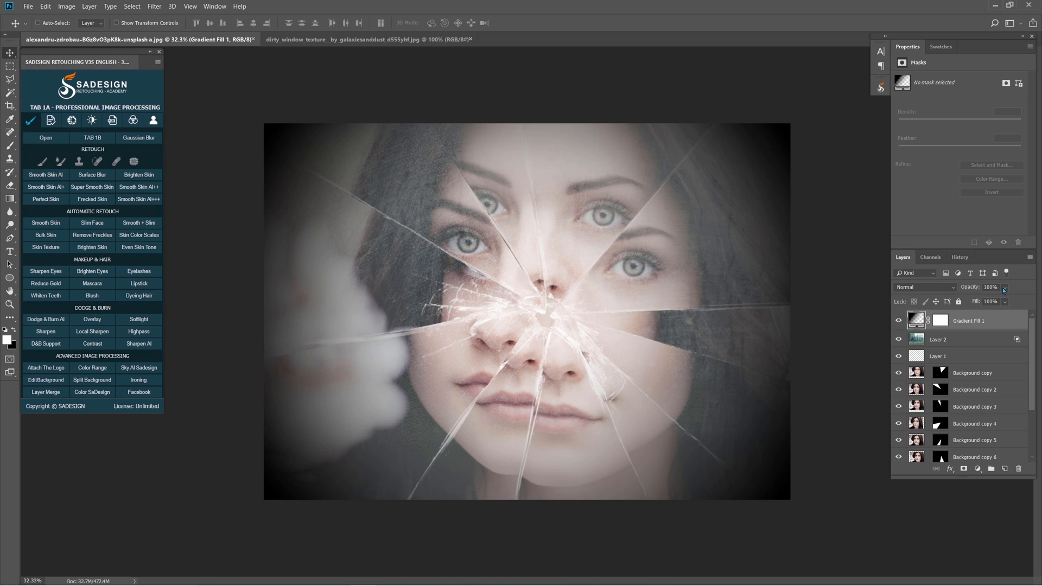
Lower the vignette's opacity and add a Curves adjustment pulled down slightly to darken
left_click_drag(1006, 286, 1008, 300)
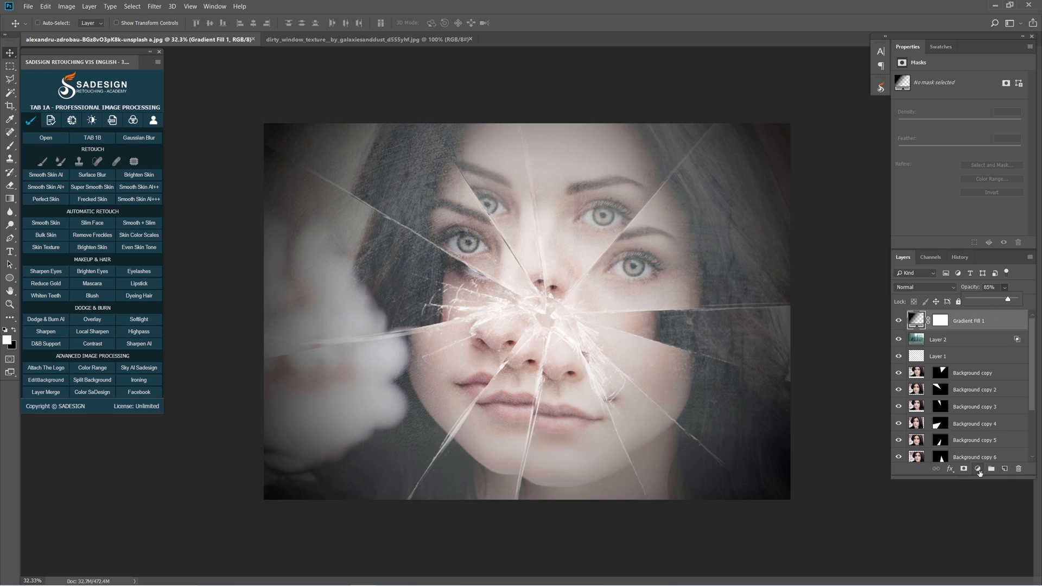
left_click(978, 470)
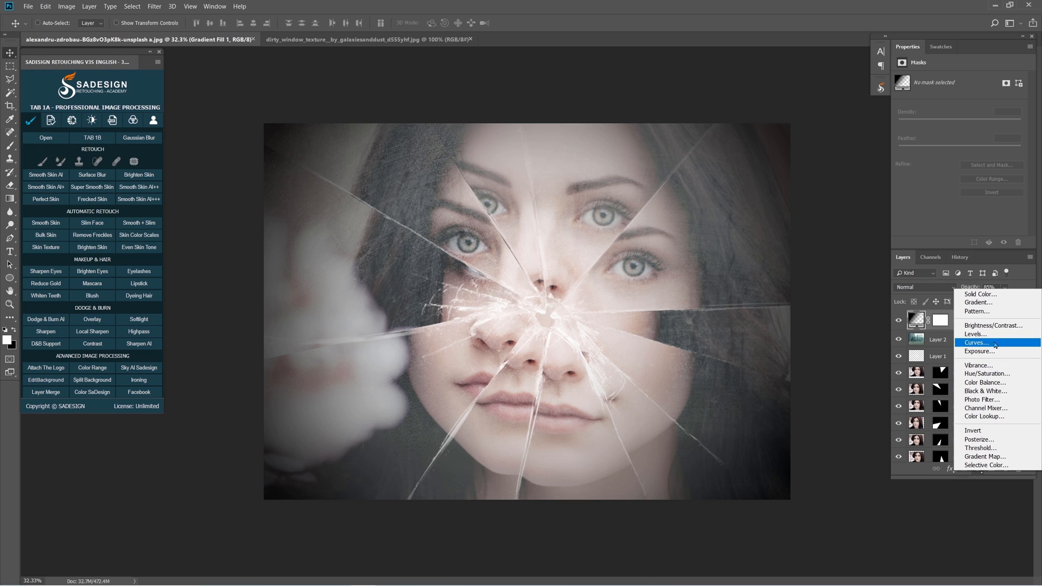
left_click(978, 342)
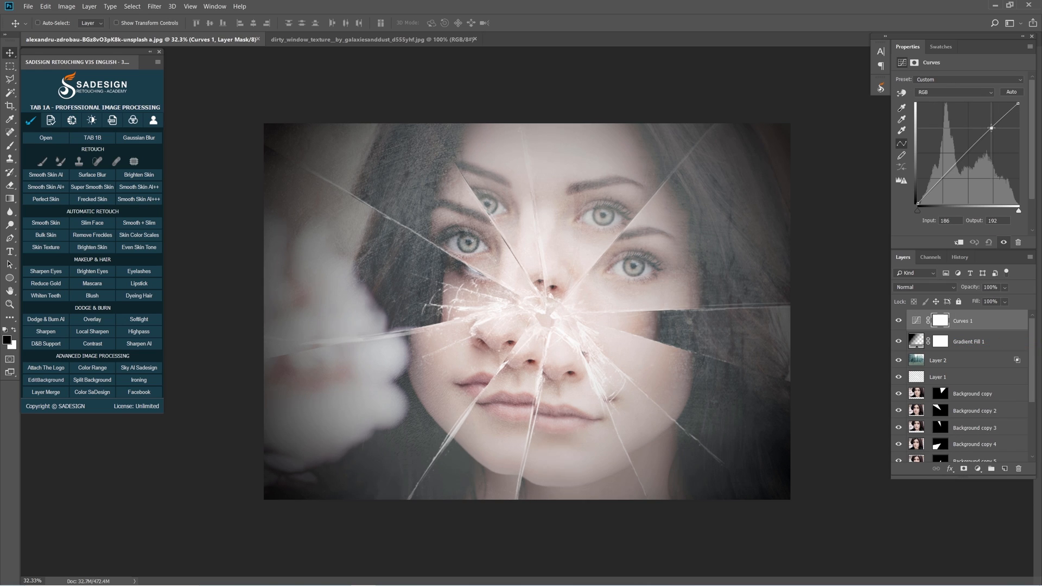
left_click_drag(992, 131, 943, 179)
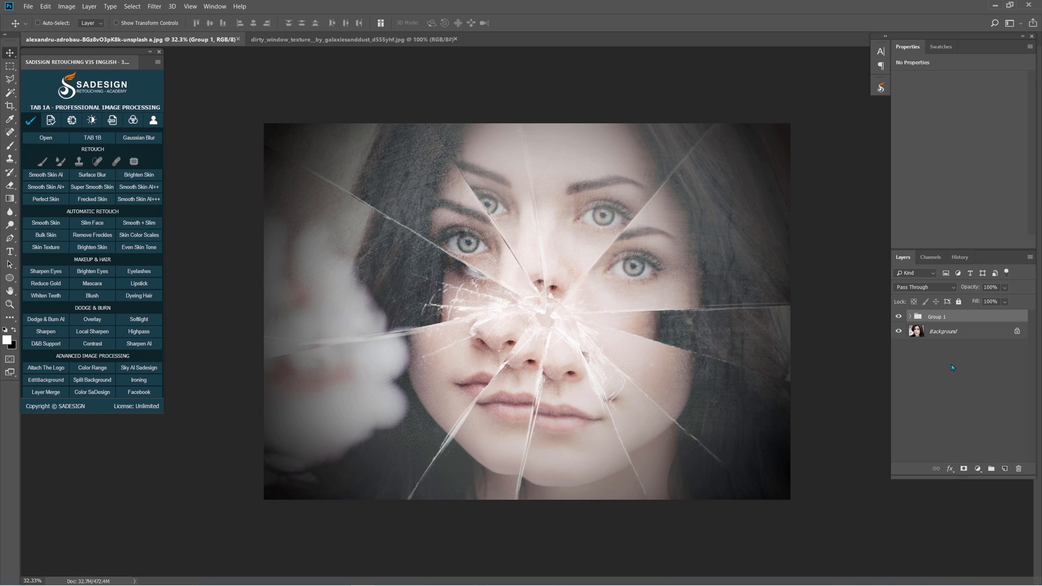
Toggle the effect group's visibility to compare against the original photo
left_click(899, 316)
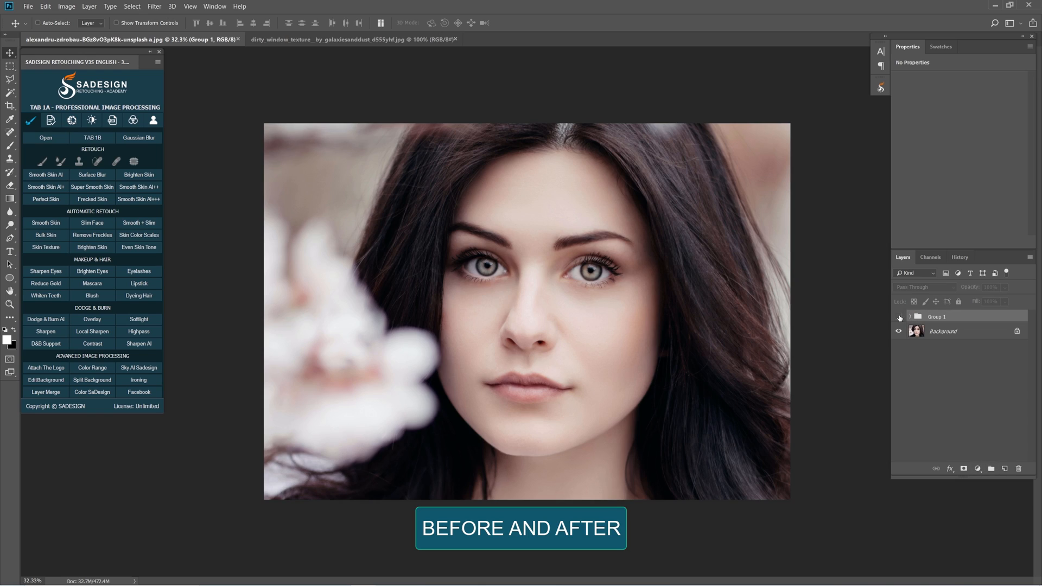
left_click(899, 317)
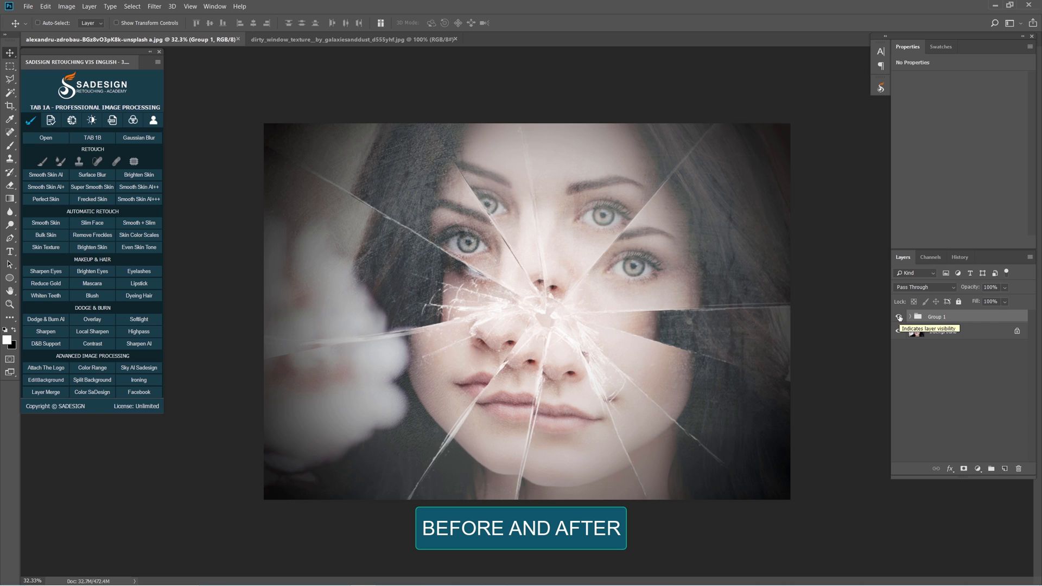